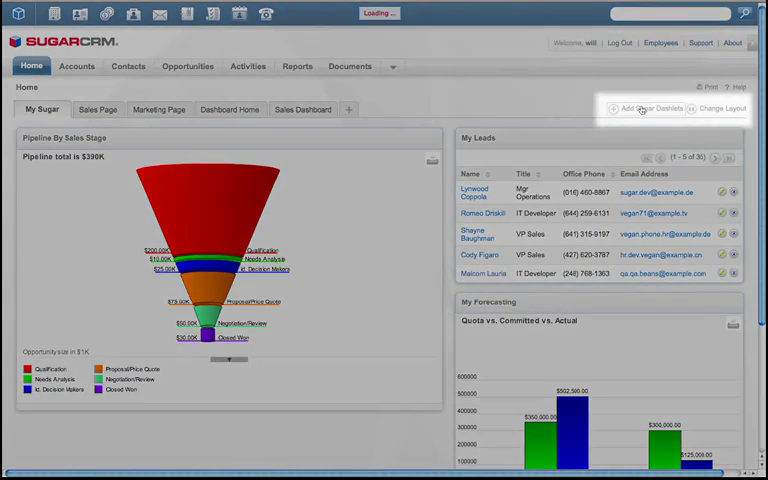
# Step: Add the My Accounts dashlet and open the SugarCRM account's detail record
pyautogui.click(648, 108)
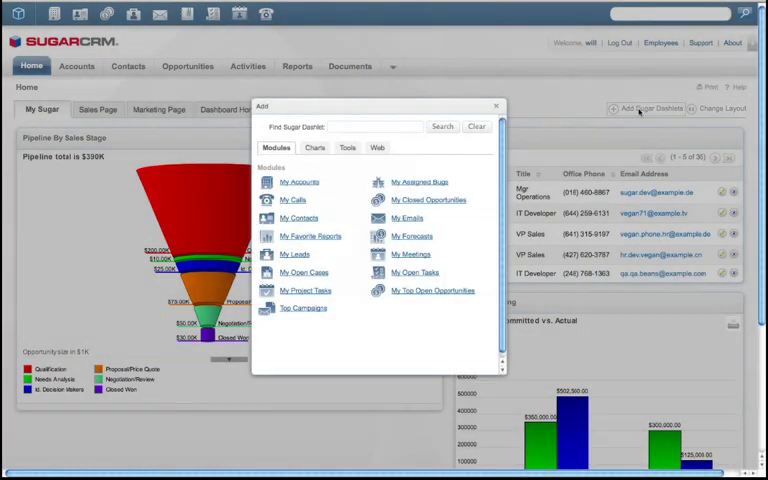
pyautogui.click(300, 182)
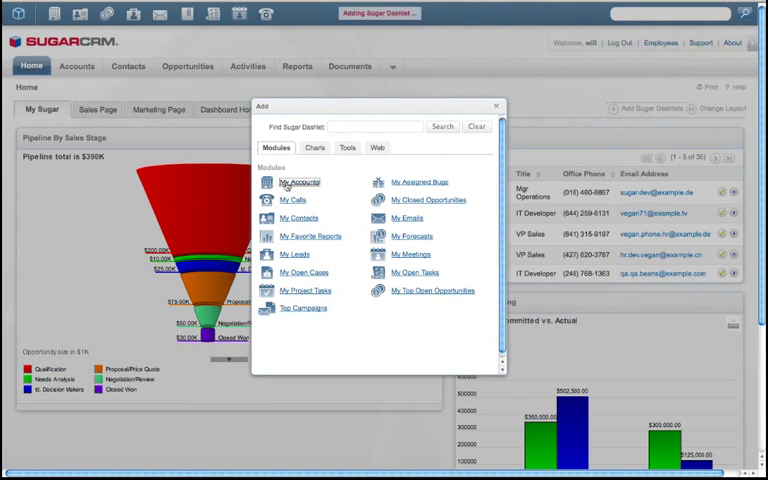
pyautogui.click(300, 182)
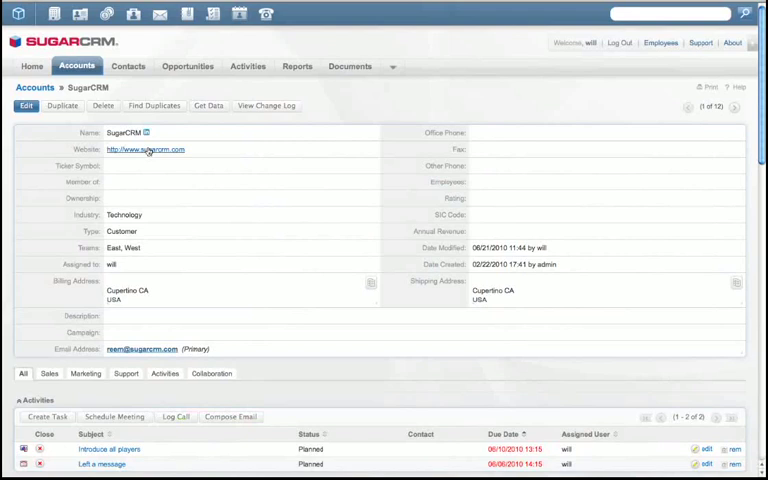
# Step: Show the account's LinkedIn connections, then find its duplicate records
pyautogui.click(148, 132)
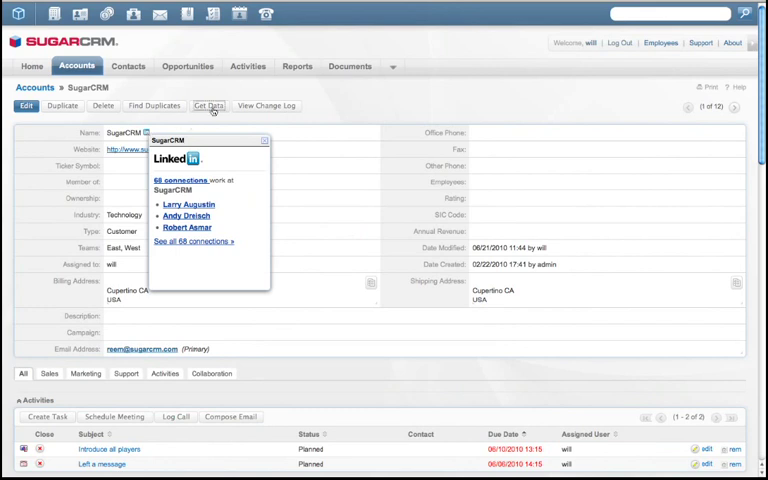
pyautogui.click(208, 104)
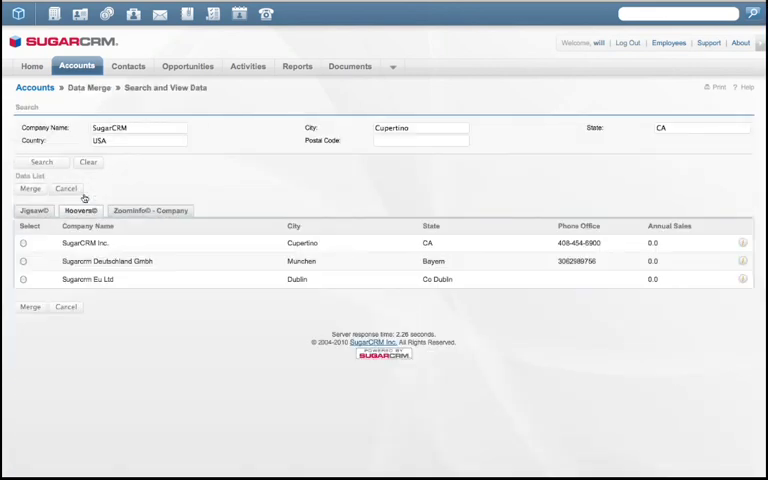
# Step: Merge SugarCRM Inc. into the primary account, copying over all its field values
pyautogui.click(24, 244)
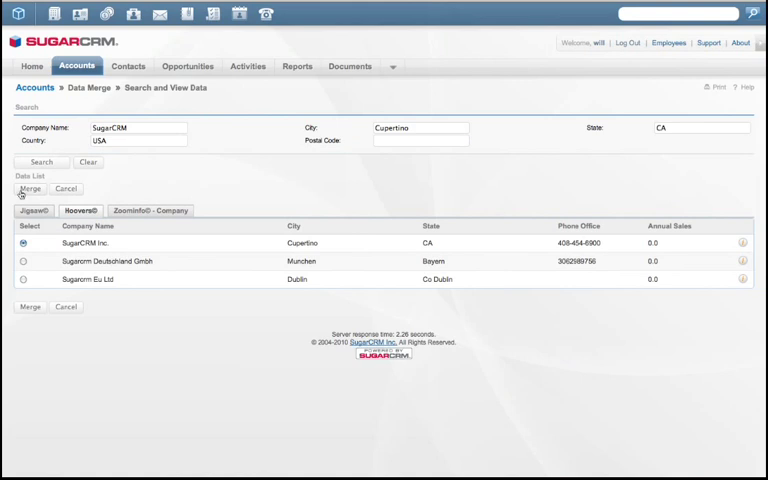
pyautogui.click(32, 188)
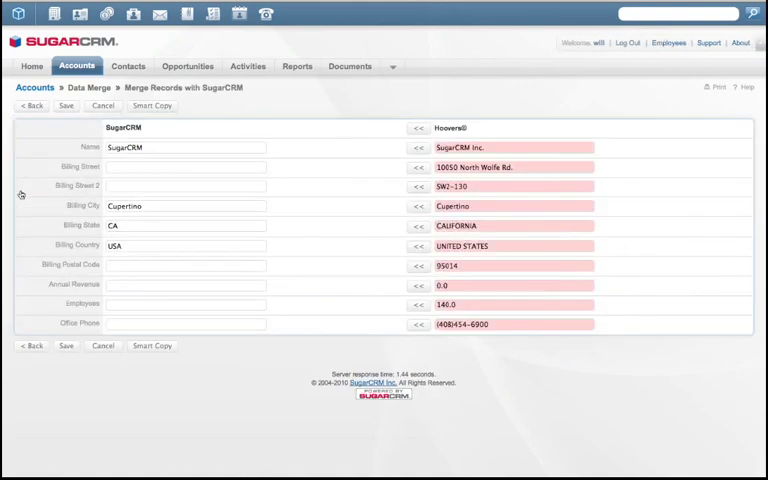
pyautogui.click(152, 104)
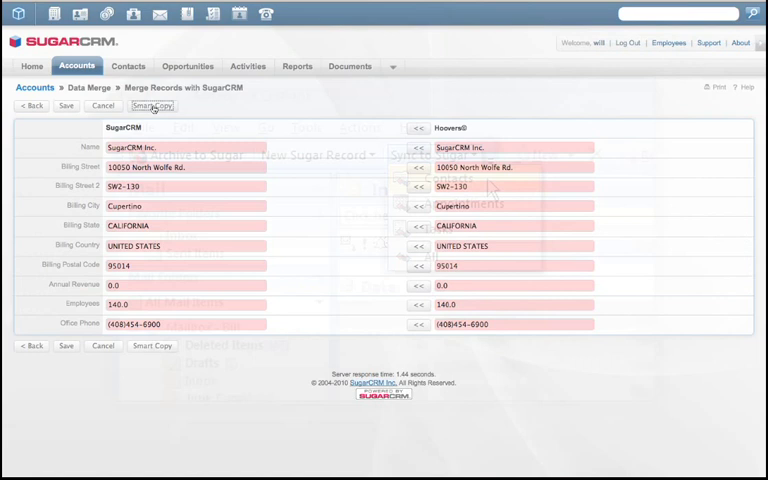
pyautogui.click(436, 156)
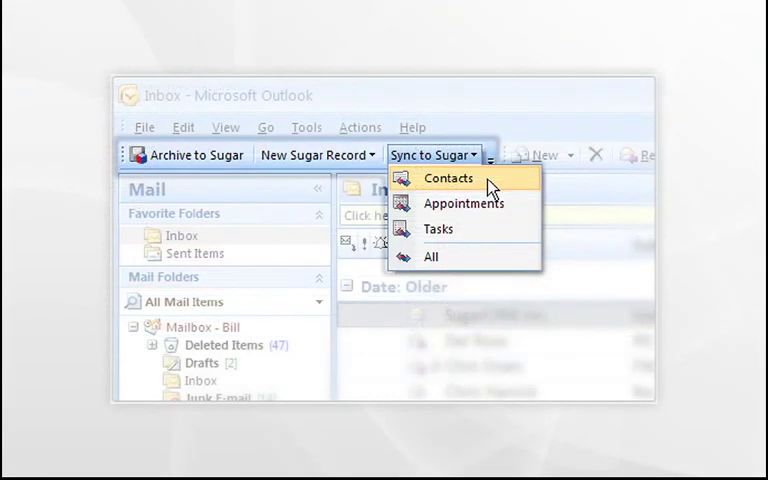
# Step: Sync Outlook contacts to SugarCRM via Sync to Sugar
pyautogui.click(448, 178)
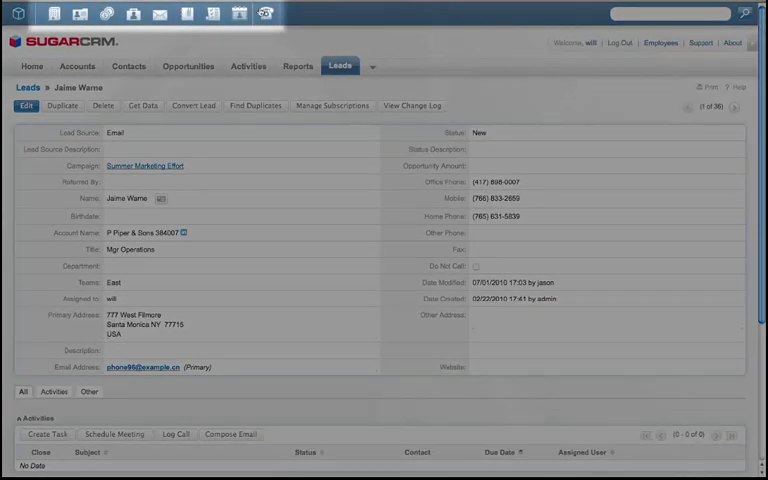
pyautogui.click(176, 434)
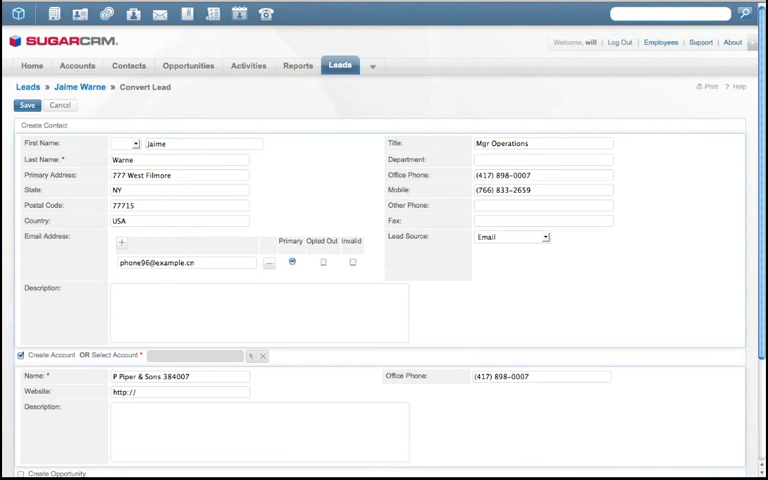
pyautogui.scroll(-3)
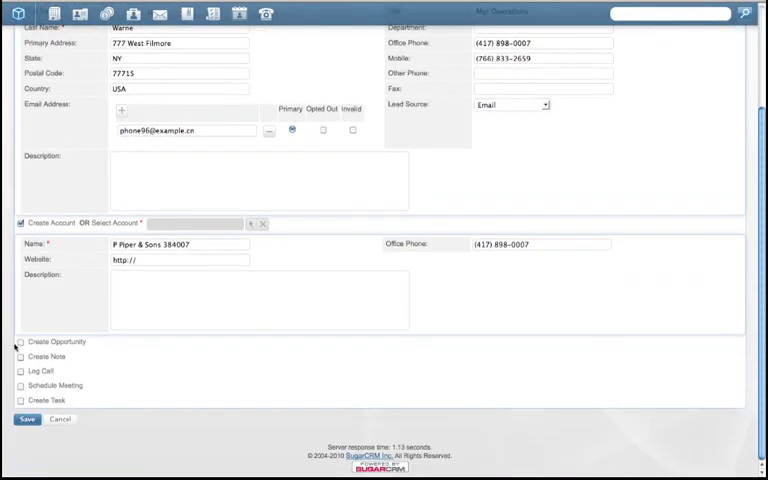
pyautogui.click(20, 342)
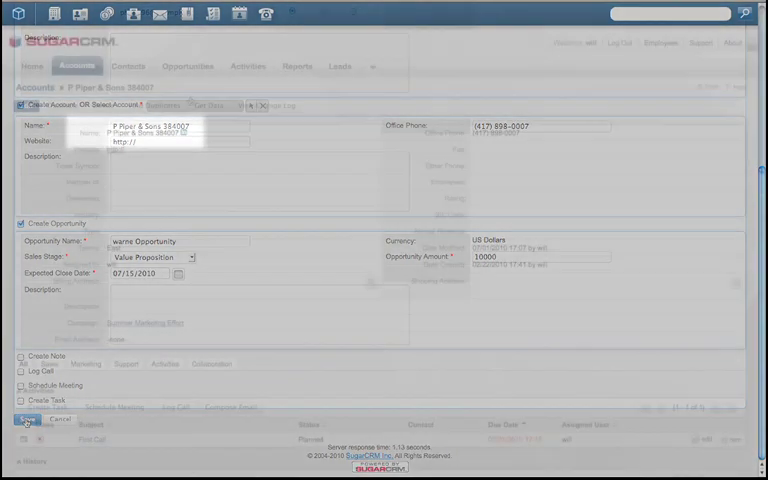
pyautogui.click(28, 420)
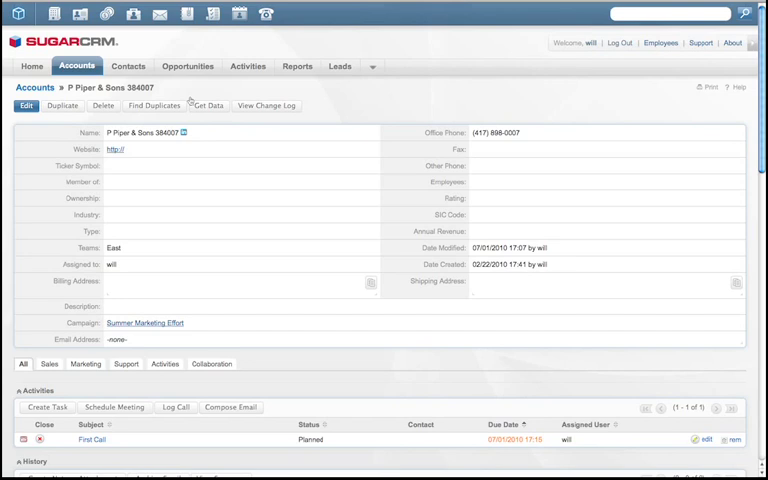
# Step: Edit the new Jaime Opportunity from the account's Opportunities subpanel
pyautogui.scroll(-3)
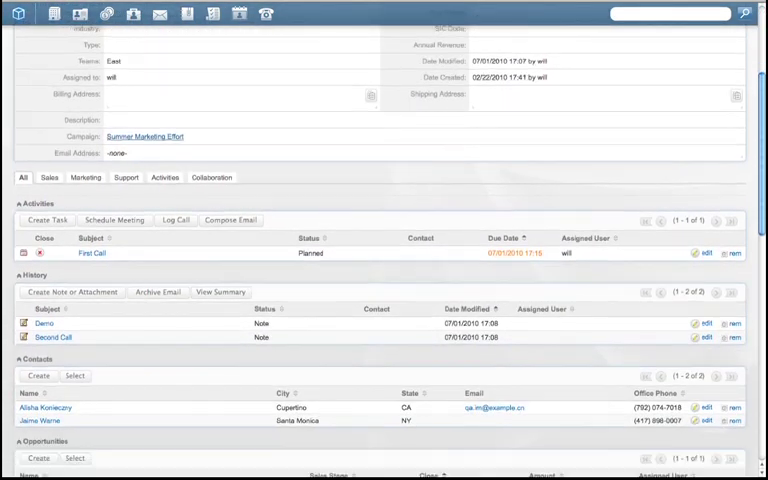
pyautogui.scroll(-3)
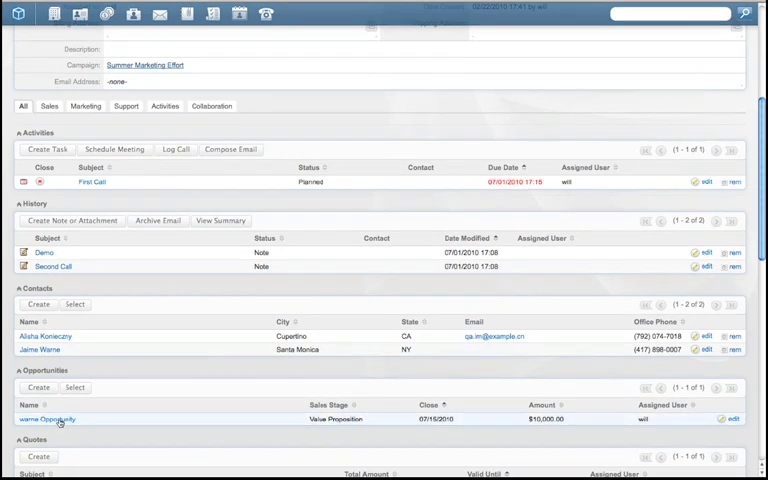
pyautogui.click(48, 420)
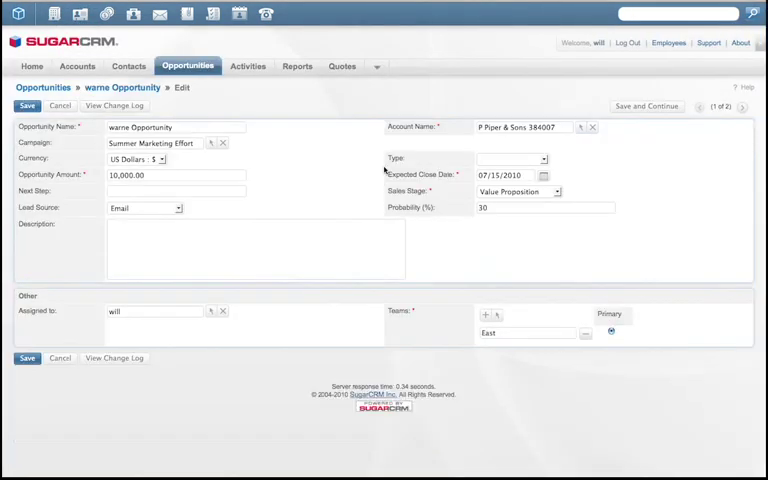
# Step: Set Sales Stage to Proposal/Price Quote, raising probability to 65%
pyautogui.click(176, 176)
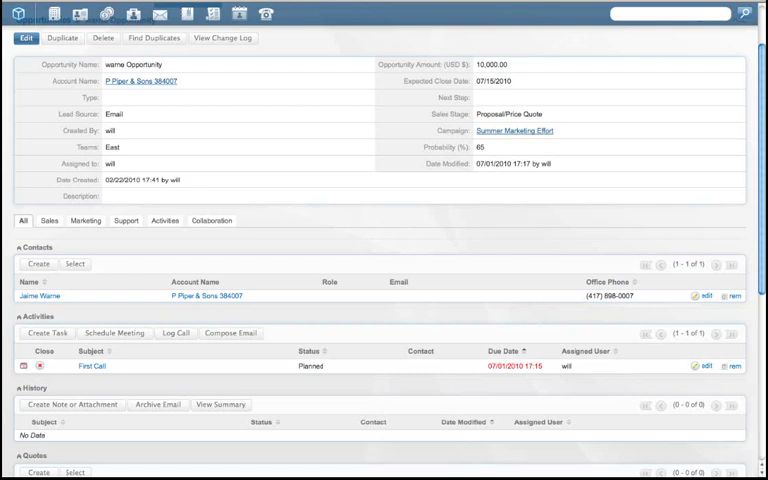
# Step: Scroll through the Jaime Opportunity's detail subpanels and activity history
pyautogui.scroll(-3)
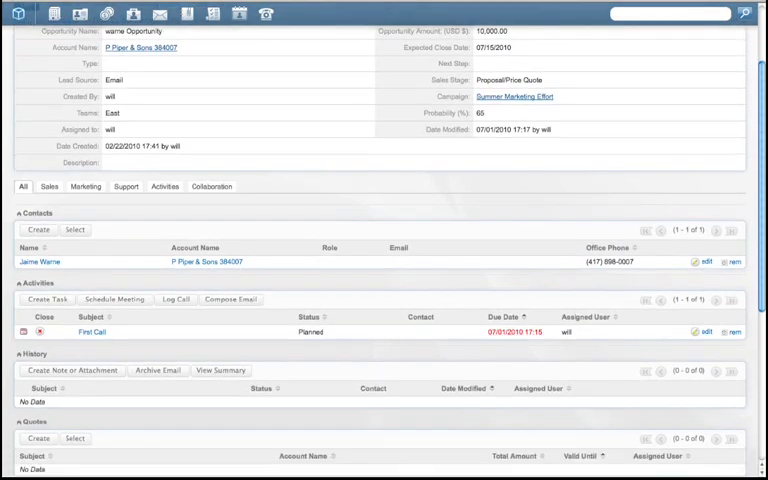
pyautogui.scroll(-3)
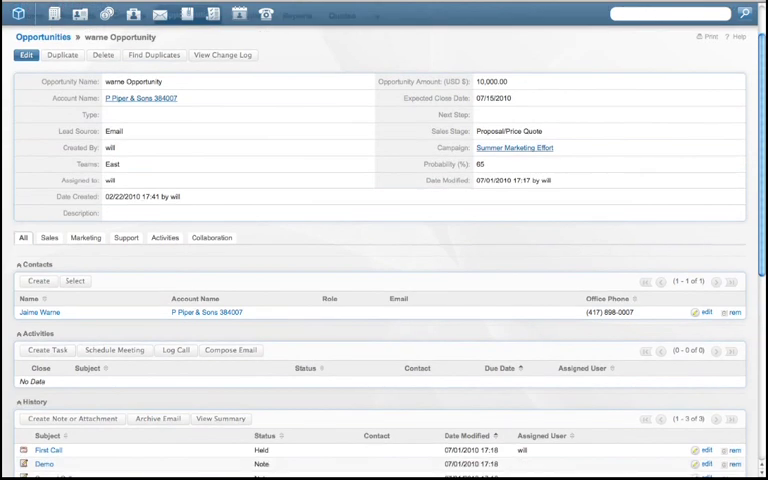
pyautogui.scroll(-3)
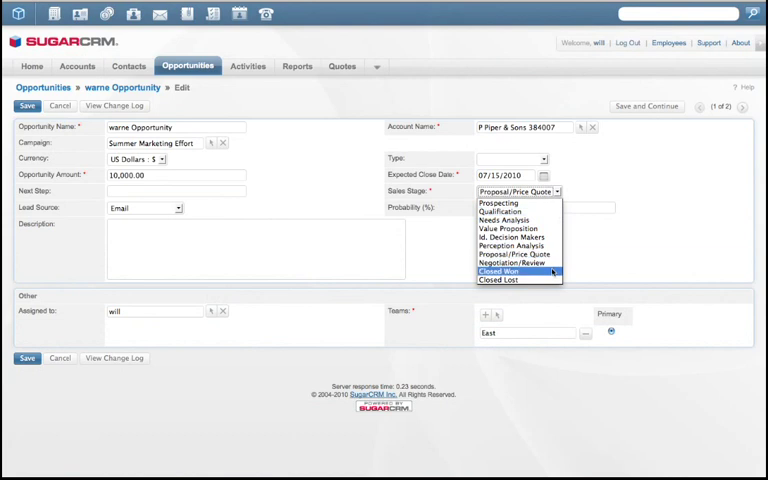
# Step: Choose Closed Won as the sales stage, setting probability to 100%
pyautogui.click(502, 270)
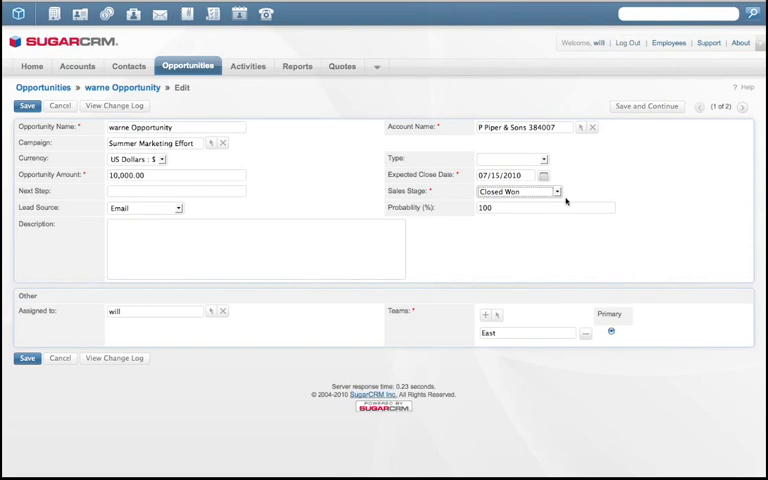
pyautogui.click(556, 192)
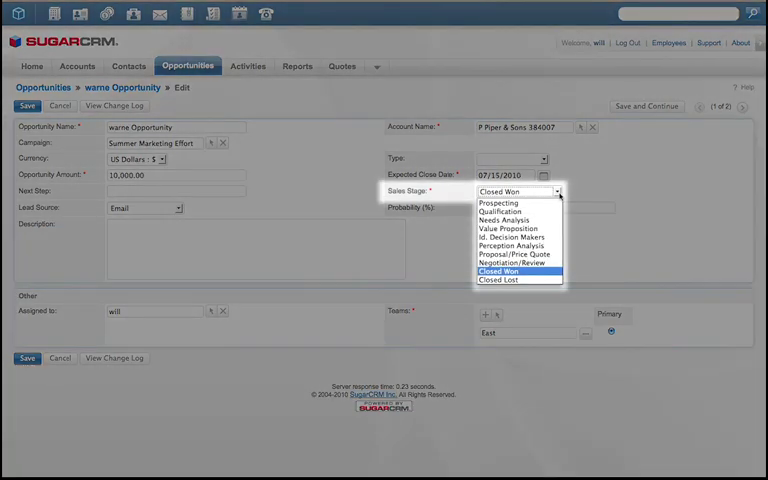